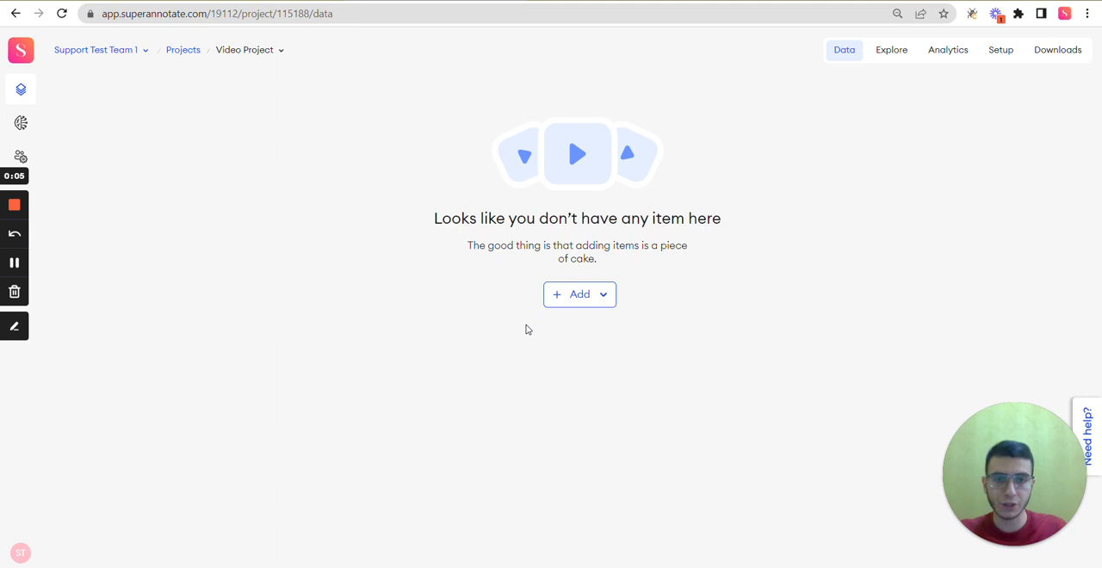
{"action": "mouse_move", "coordinate": [734, 295]}
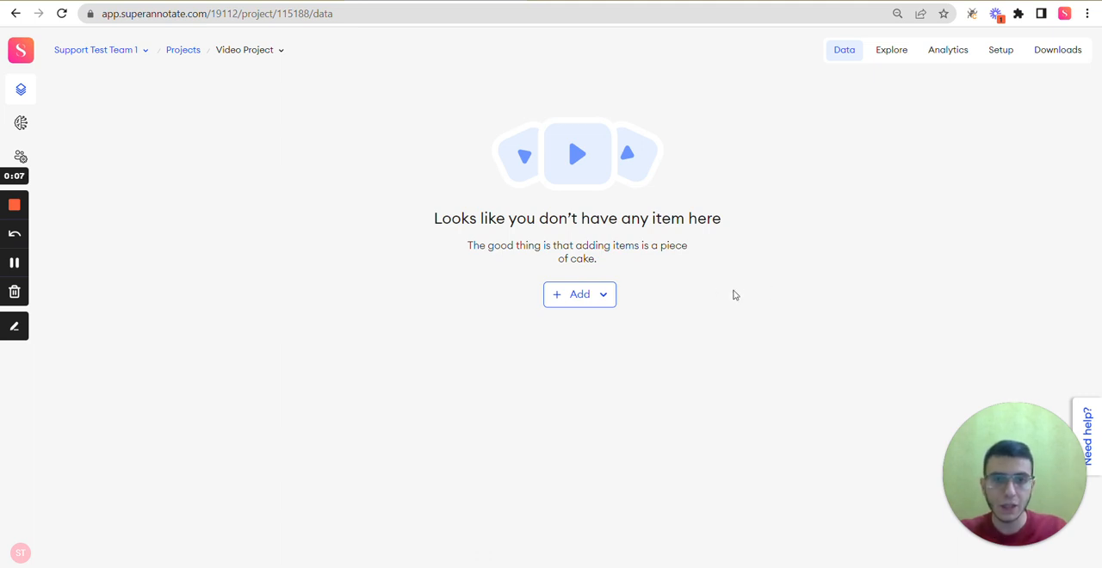
{"action": "mouse_move", "coordinate": [887, 155]}
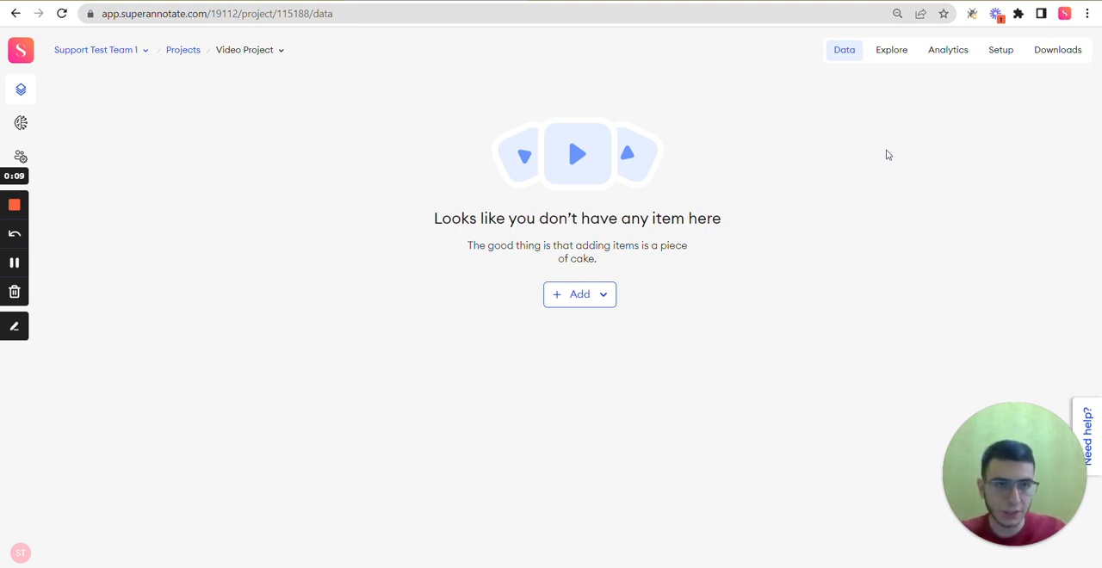
Step: Go to the project's Setup area so the classes page and settings list appear
{"action": "left_click", "coordinate": [1000, 49]}
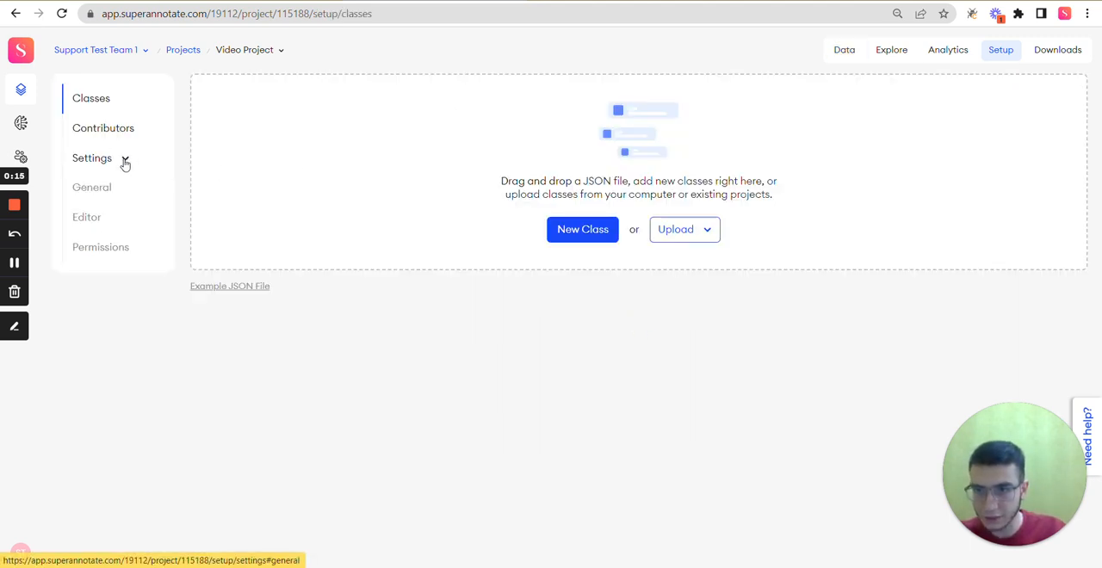
Step: View the General settings page showing batch size 5 and priority scores on
{"action": "left_click", "coordinate": [91, 187]}
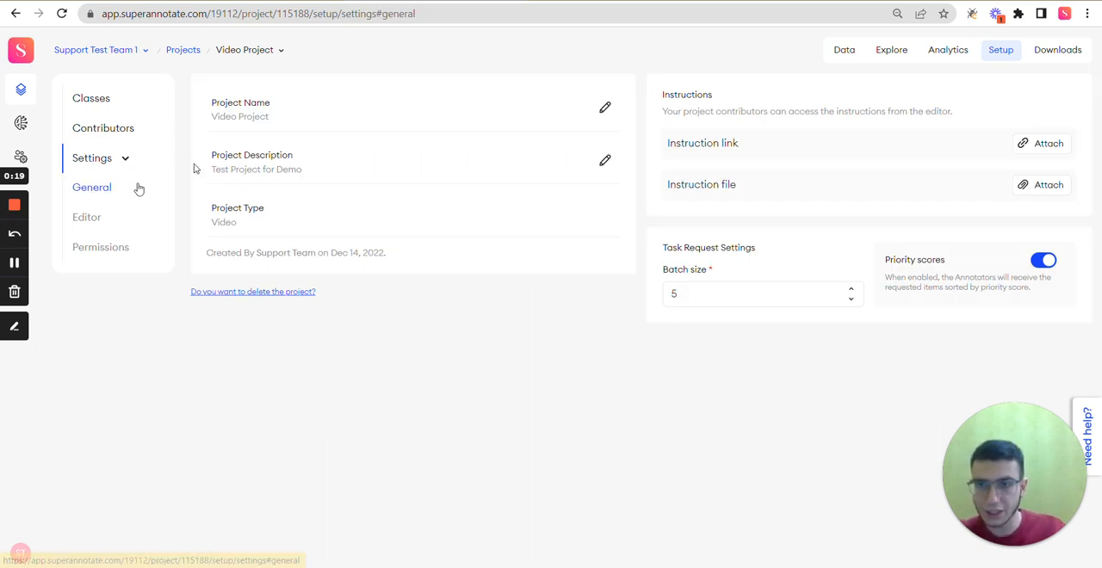
{"action": "mouse_move", "coordinate": [415, 148]}
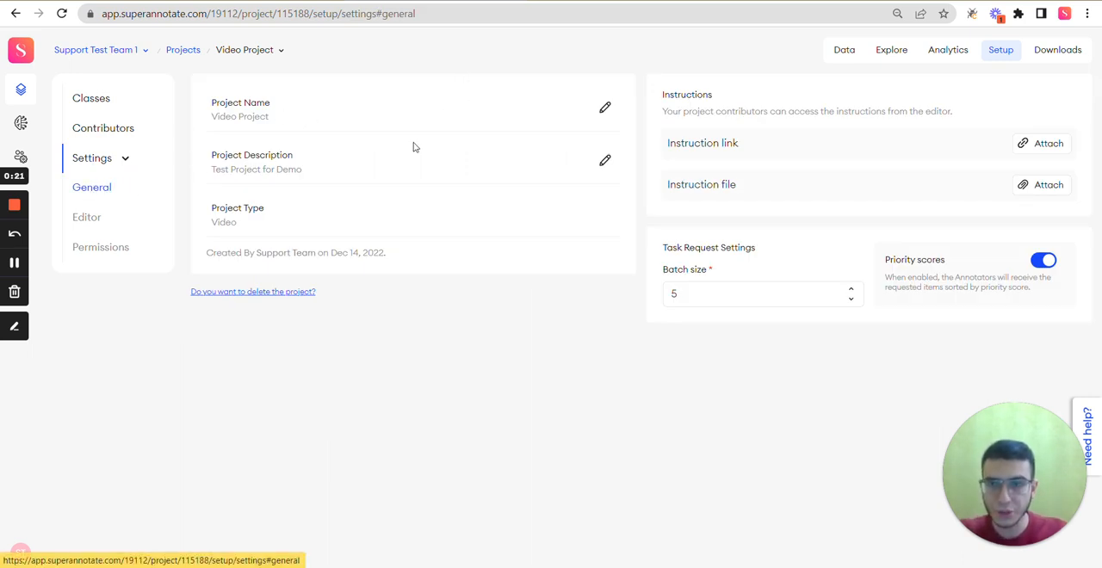
{"action": "mouse_move", "coordinate": [585, 142]}
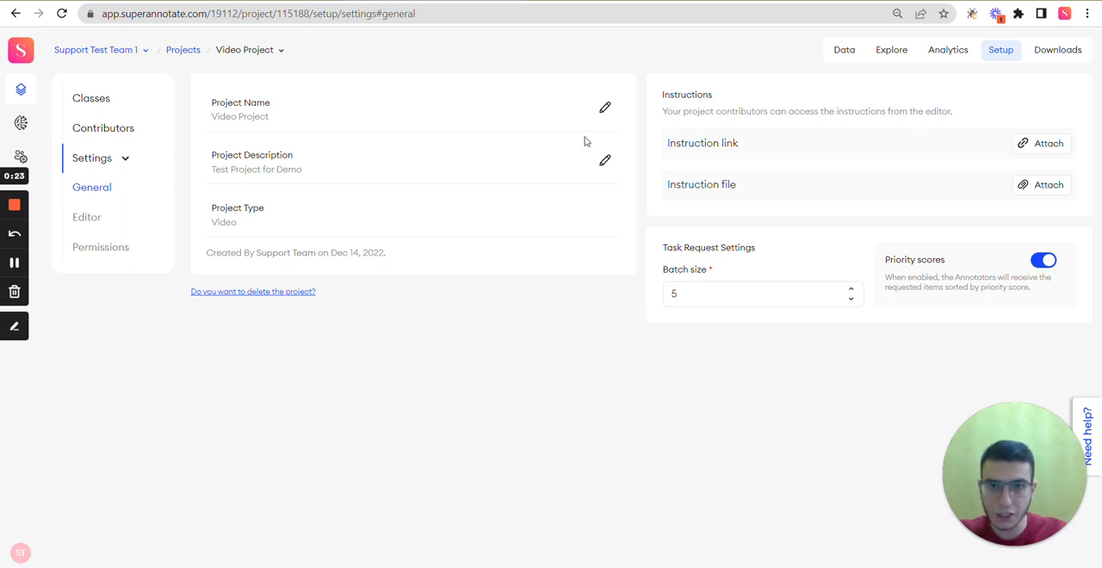
{"action": "mouse_move", "coordinate": [384, 174]}
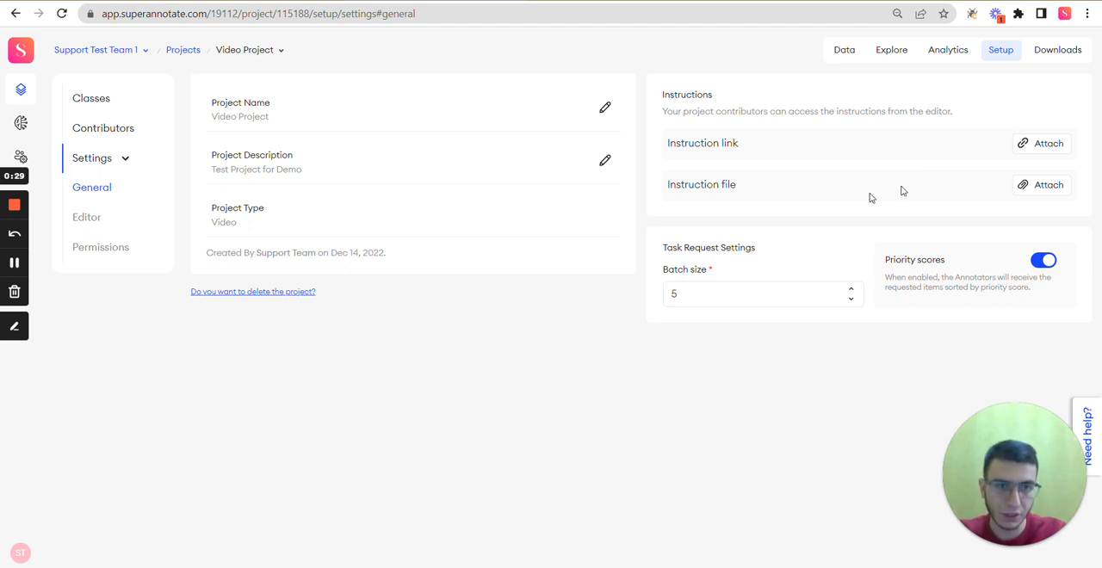
{"action": "left_click", "coordinate": [761, 293]}
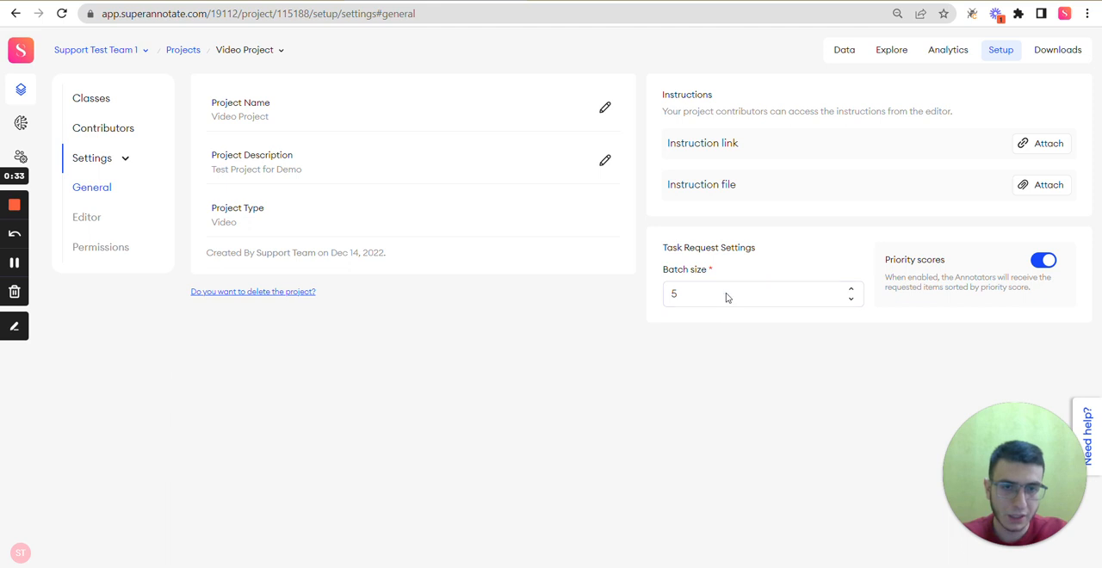
{"action": "left_click", "coordinate": [762, 293]}
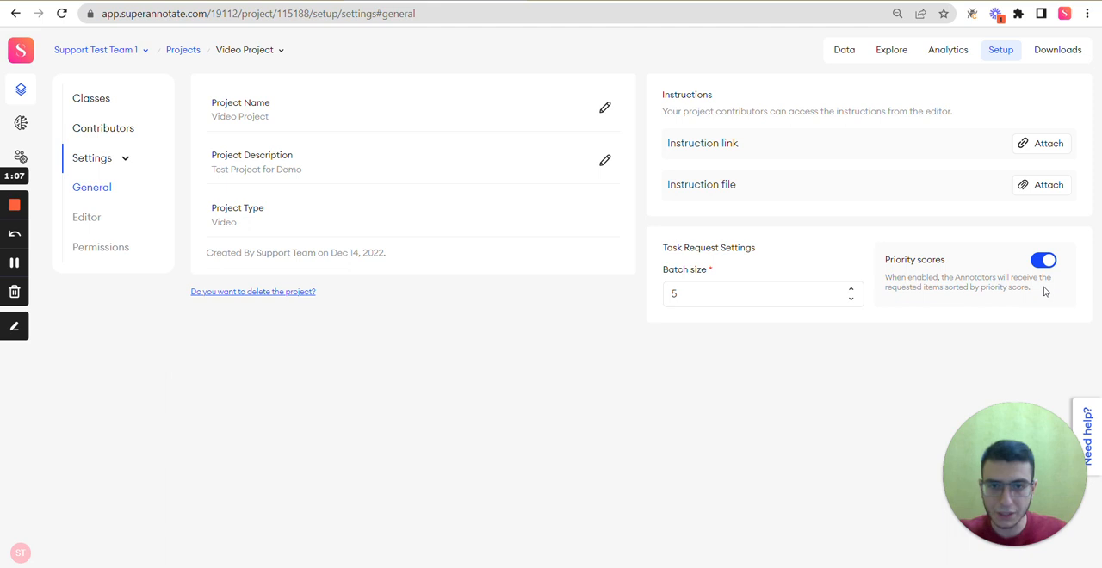
{"action": "mouse_move", "coordinate": [280, 312]}
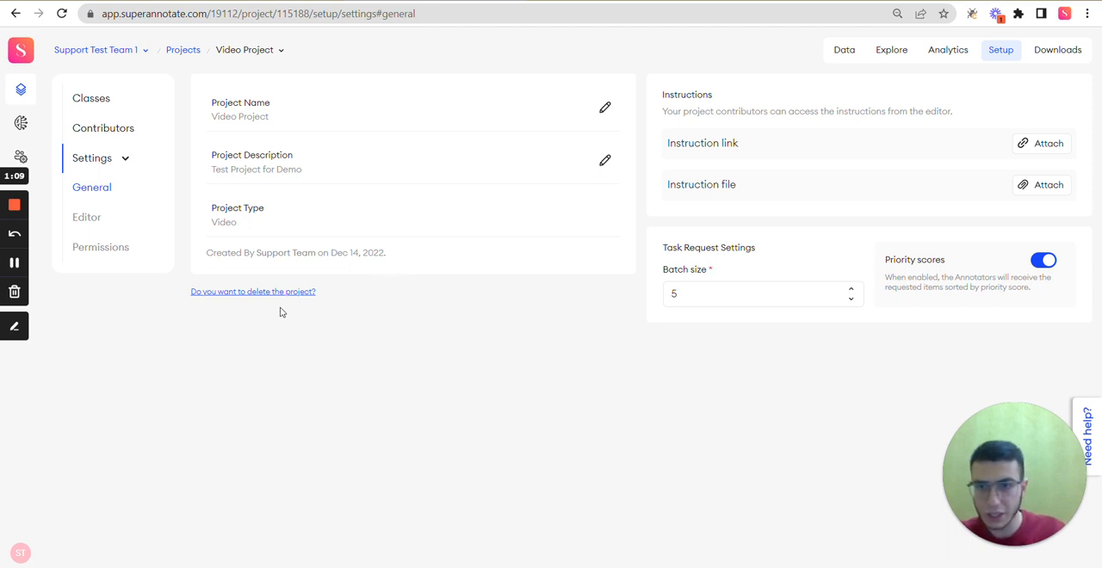
Step: Start deleting the project, then cancel with 'Not now' to keep it intact
{"action": "left_click", "coordinate": [253, 291]}
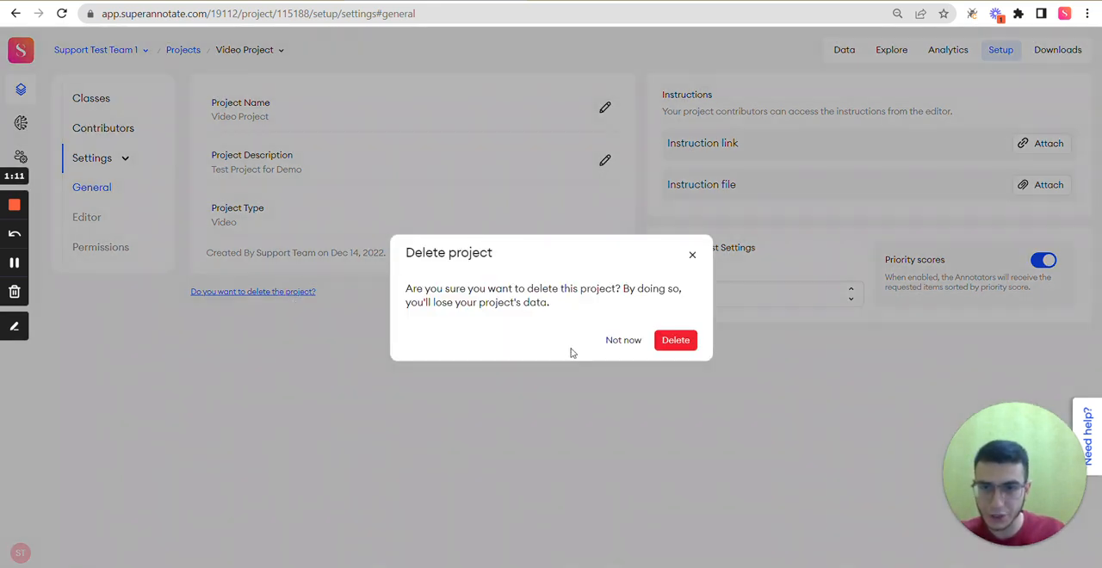
{"action": "mouse_move", "coordinate": [623, 339]}
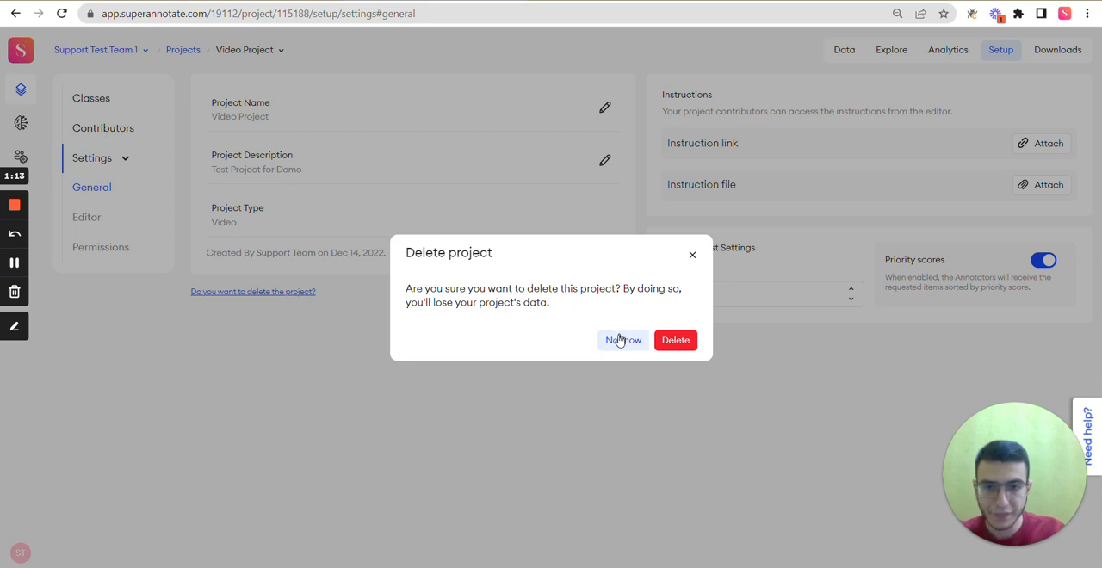
{"action": "left_click", "coordinate": [624, 340]}
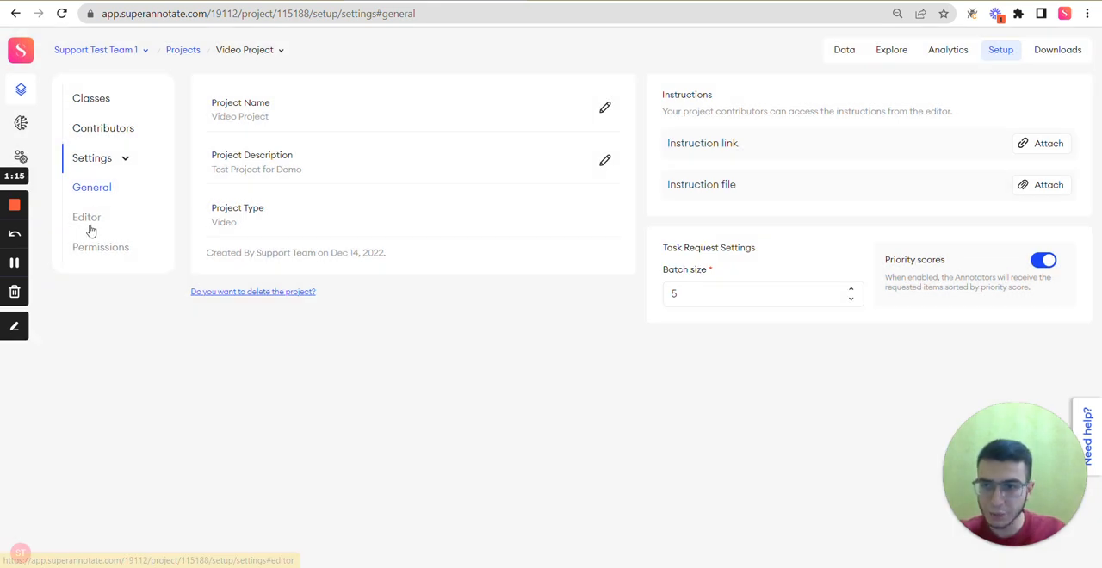
Step: View the Editor settings: fill opacity 25, font size 14, label toggles off, one-second jumps
{"action": "left_click", "coordinate": [86, 217]}
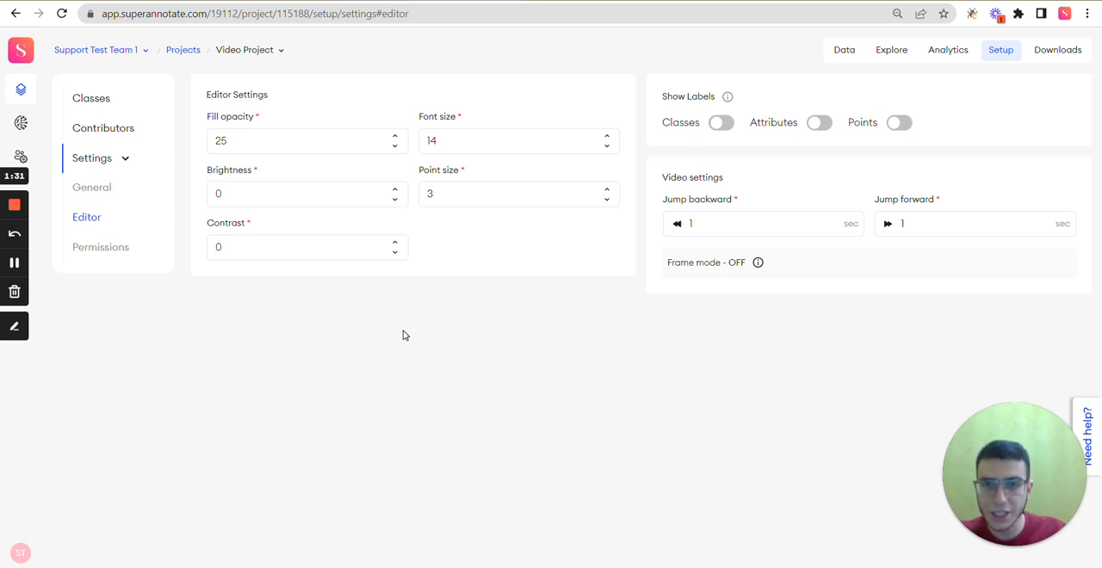
{"action": "mouse_move", "coordinate": [432, 262]}
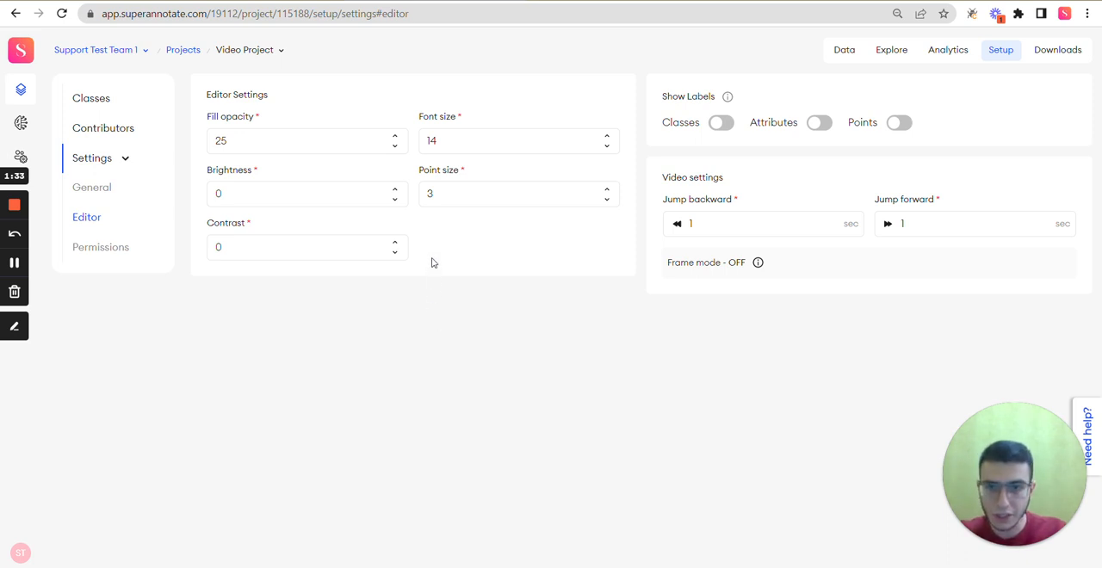
{"action": "mouse_move", "coordinate": [269, 110]}
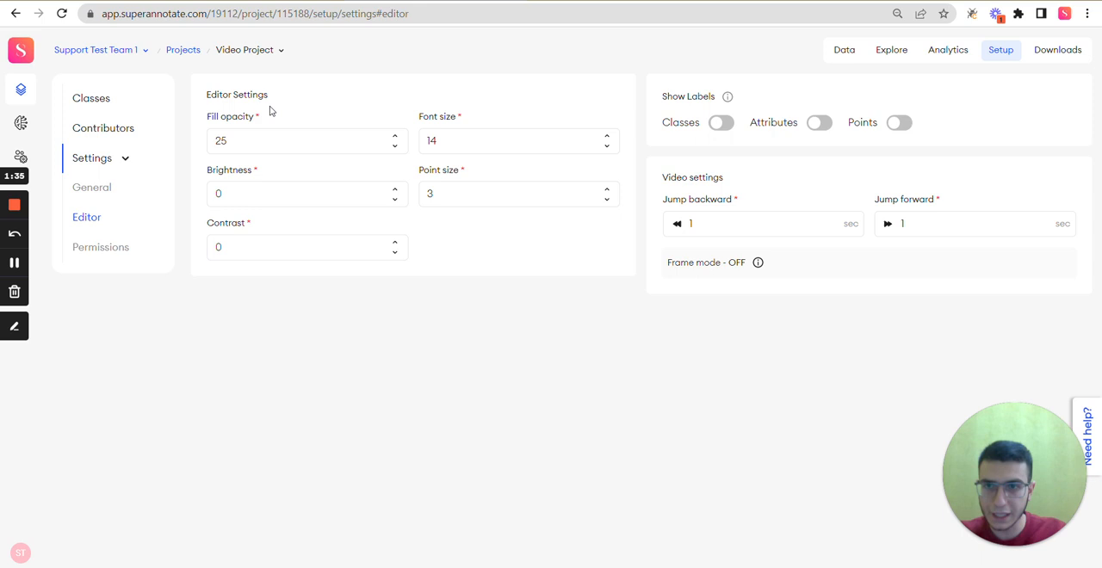
{"action": "mouse_move", "coordinate": [230, 126]}
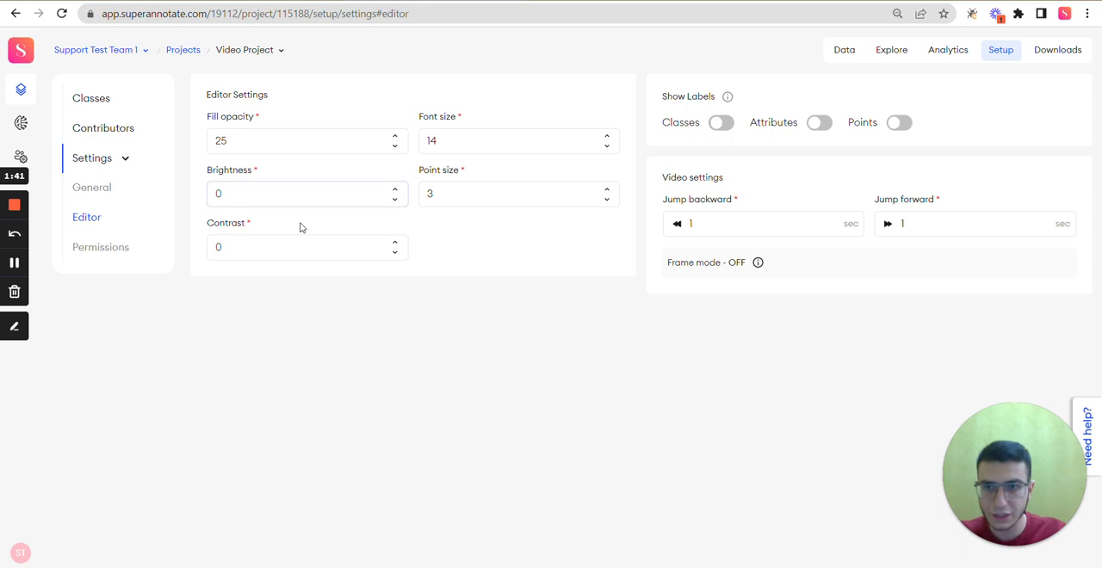
{"action": "left_click", "coordinate": [306, 141]}
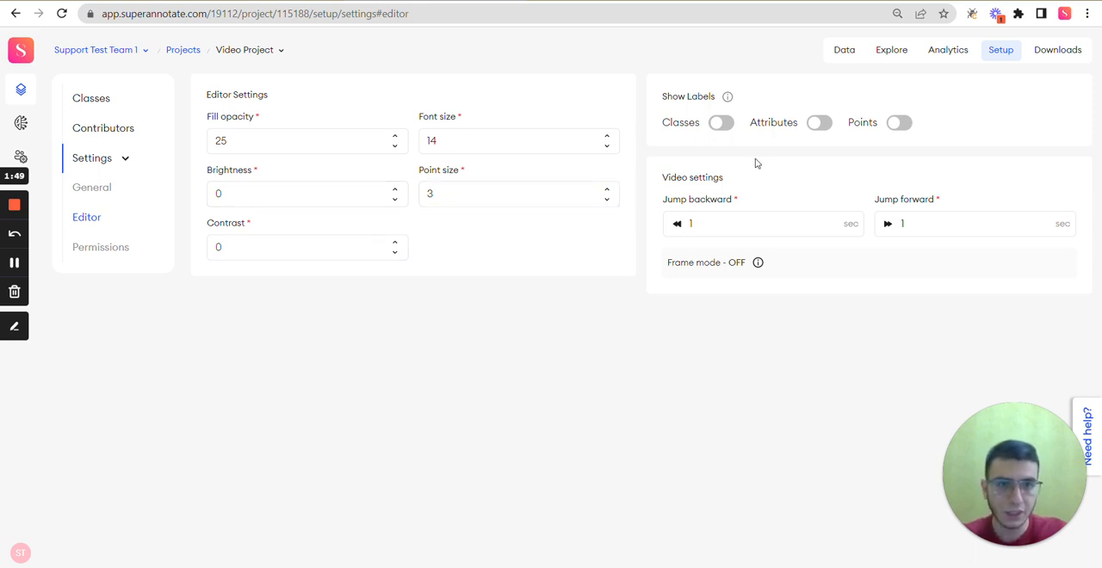
{"action": "left_click", "coordinate": [763, 224]}
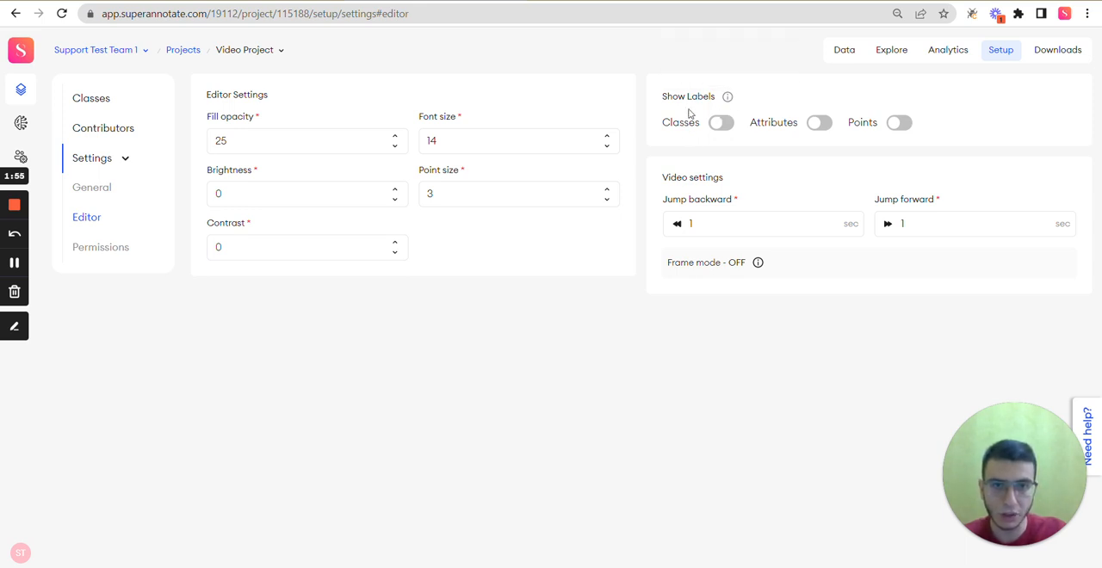
{"action": "mouse_move", "coordinate": [727, 97]}
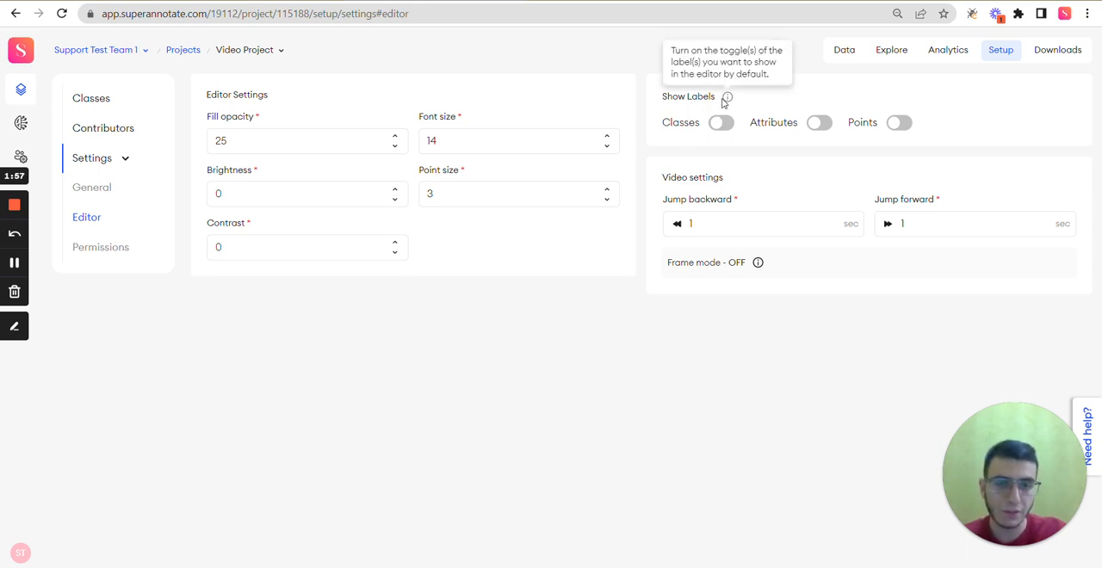
{"action": "mouse_move", "coordinate": [688, 149]}
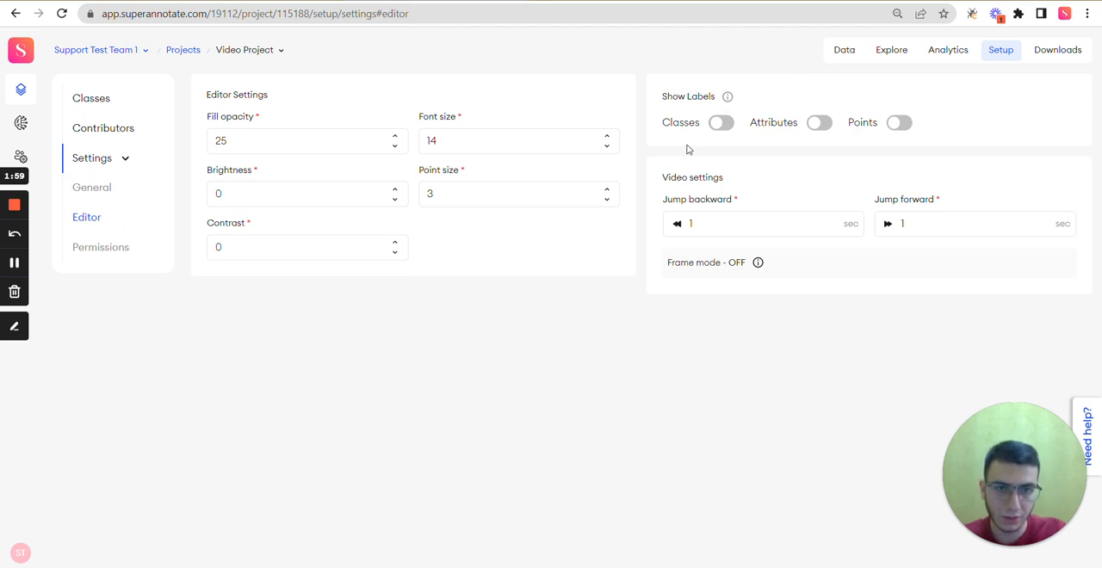
{"action": "mouse_move", "coordinate": [701, 142]}
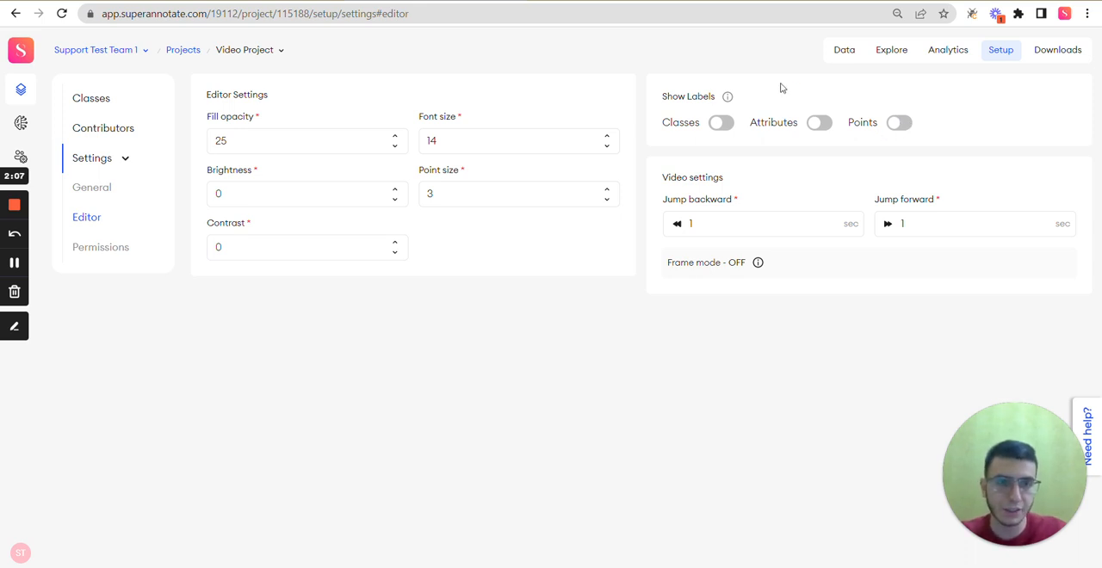
{"action": "mouse_move", "coordinate": [1003, 130]}
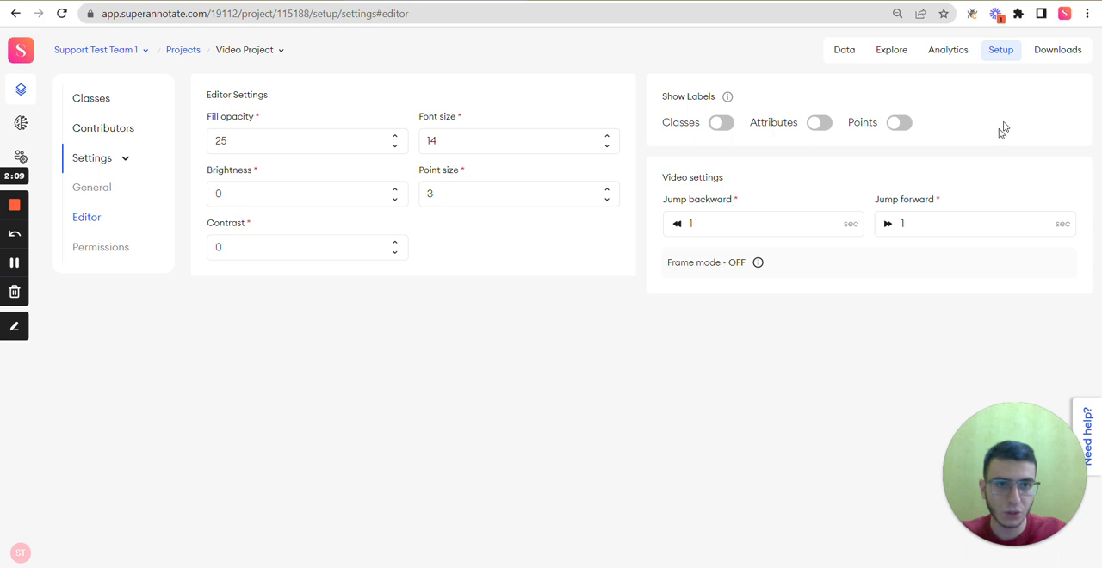
{"action": "mouse_move", "coordinate": [1015, 129]}
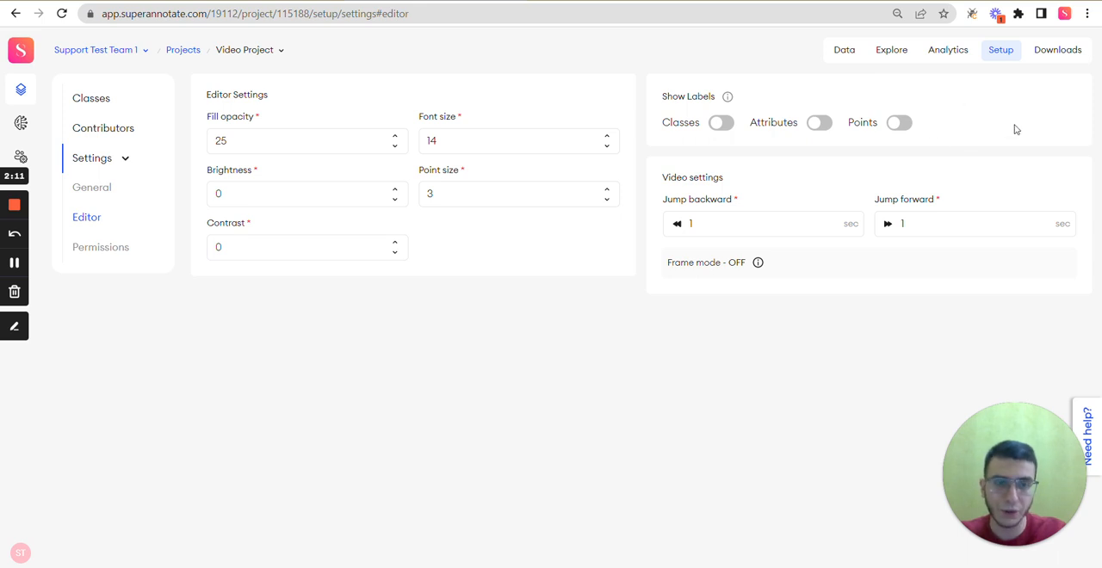
{"action": "mouse_move", "coordinate": [828, 339]}
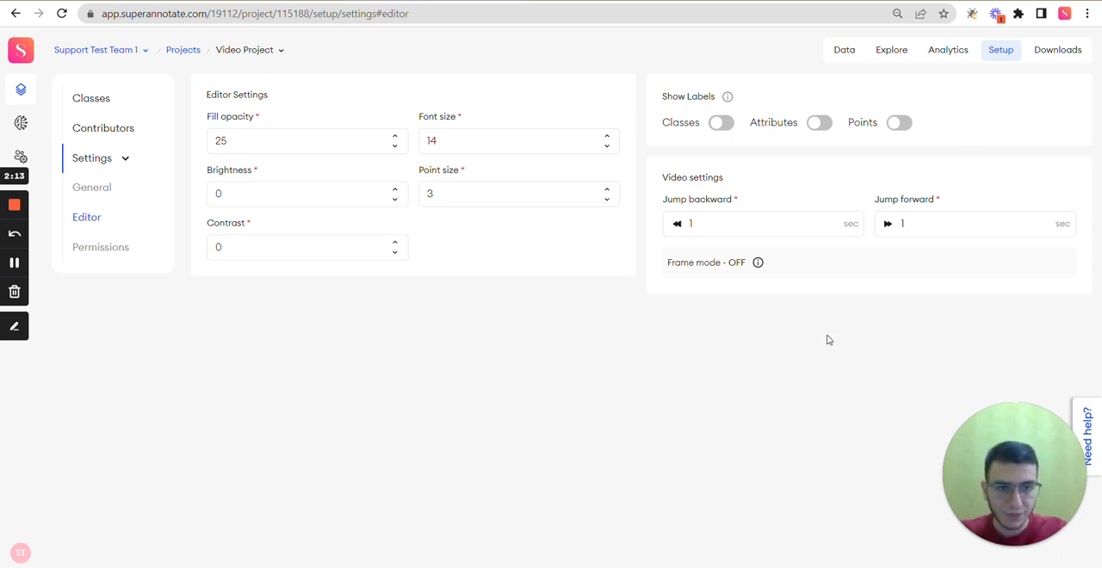
{"action": "mouse_move", "coordinate": [758, 175]}
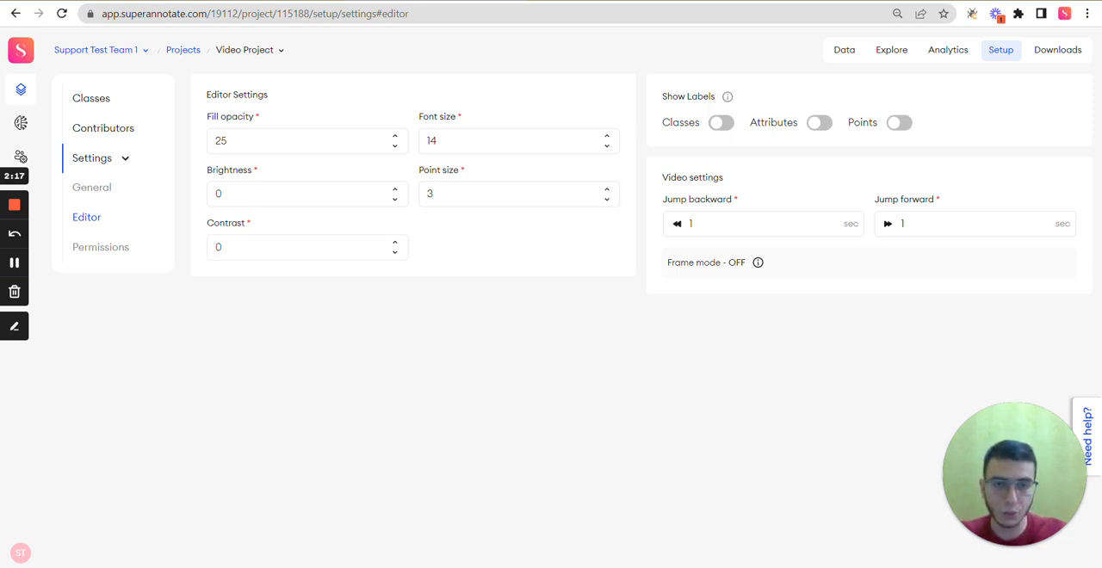
{"action": "mouse_move", "coordinate": [770, 296]}
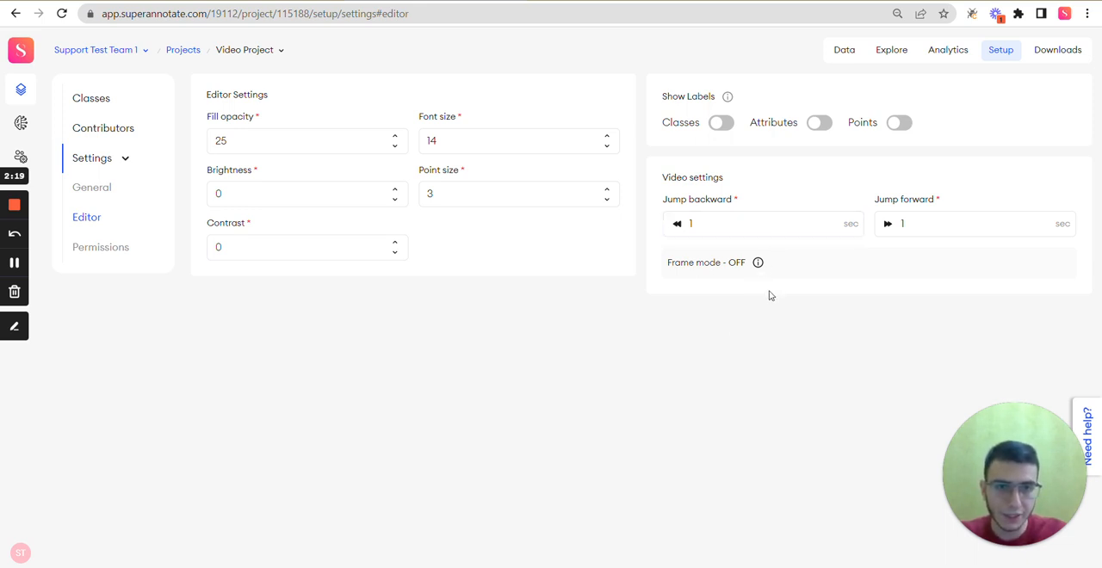
{"action": "left_click", "coordinate": [762, 223]}
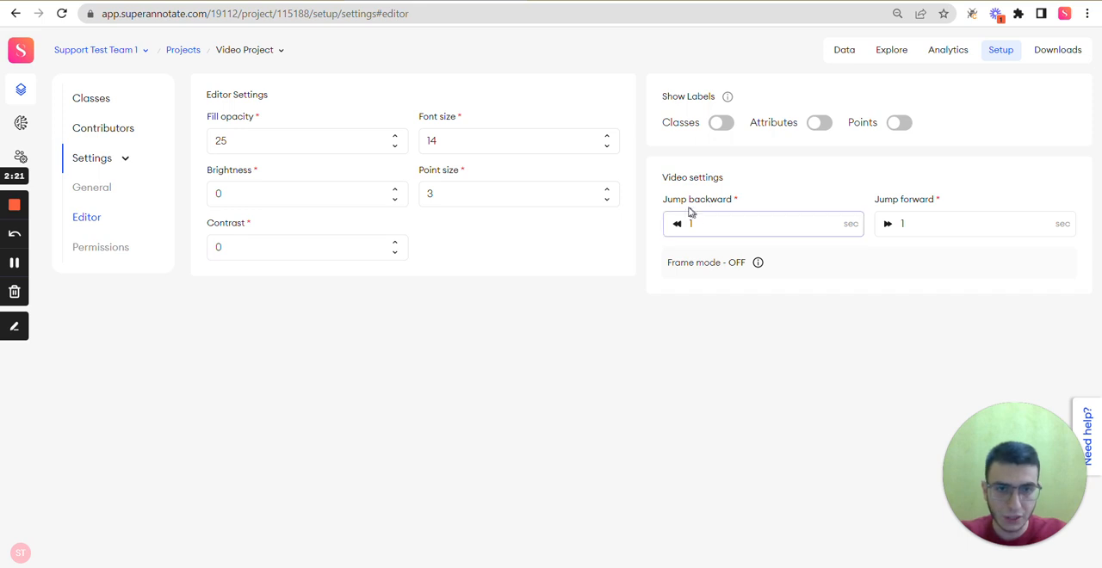
{"action": "left_click", "coordinate": [763, 222]}
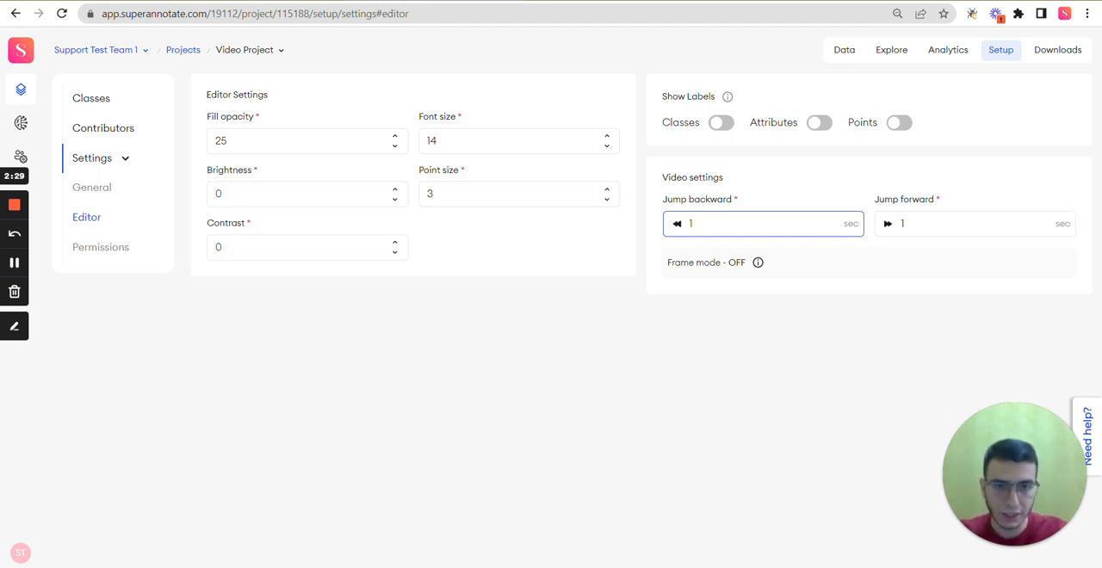
{"action": "mouse_move", "coordinate": [757, 262]}
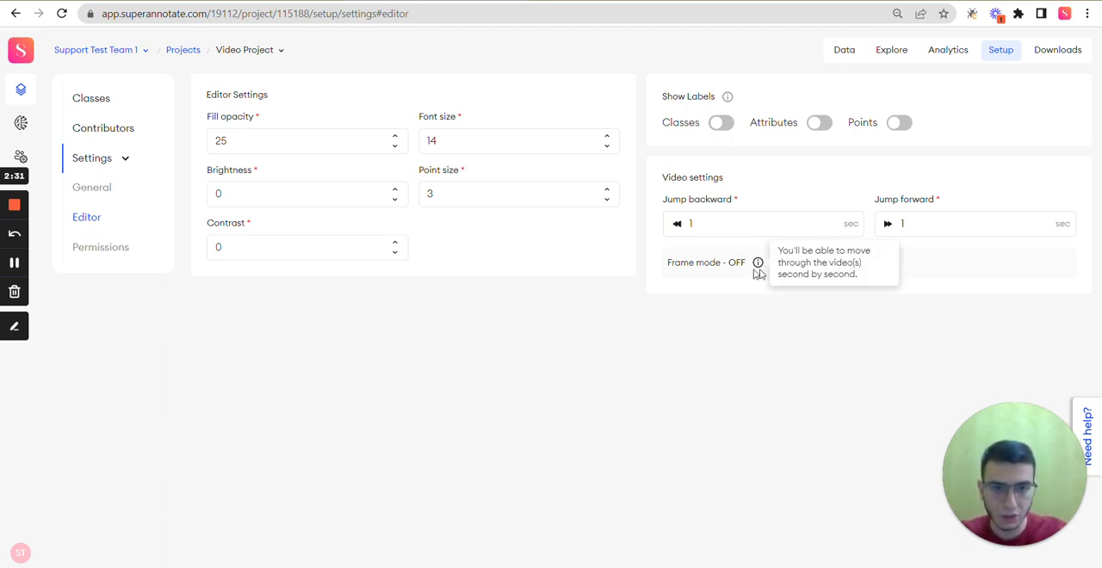
{"action": "mouse_move", "coordinate": [757, 266]}
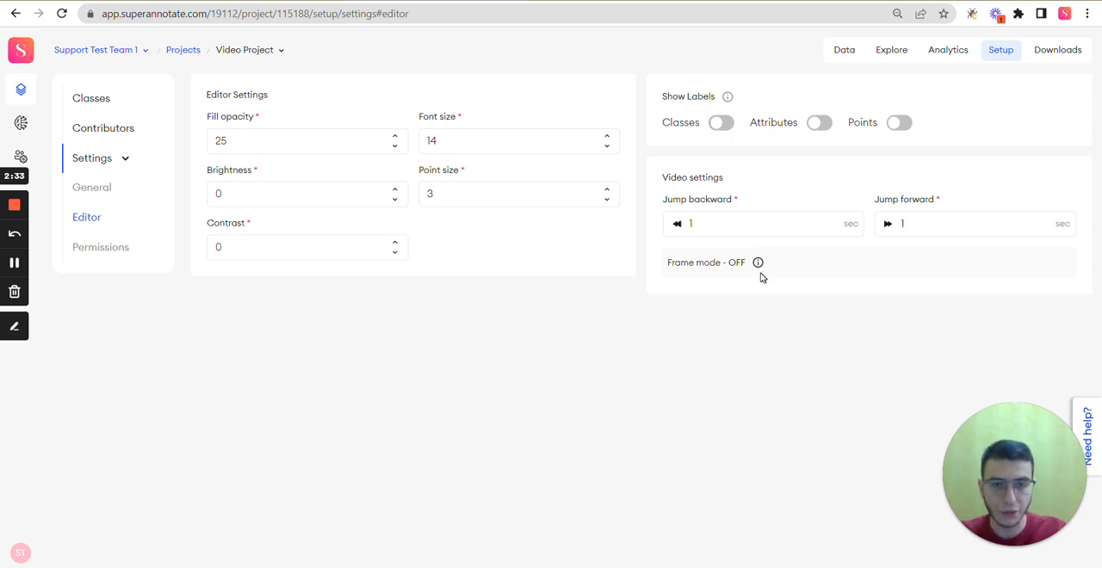
{"action": "mouse_move", "coordinate": [757, 283]}
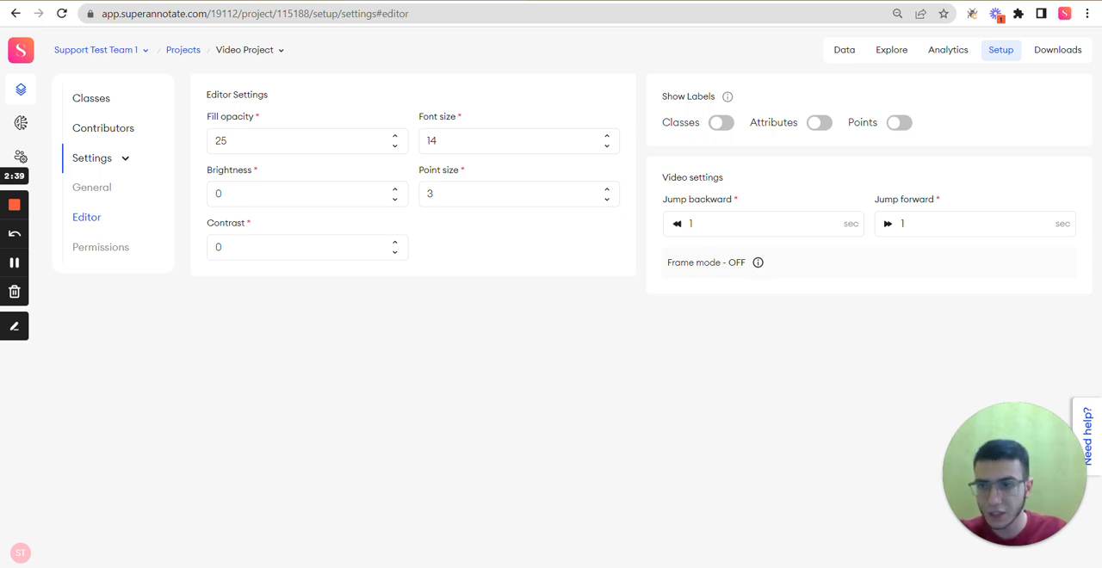
{"action": "left_click", "coordinate": [101, 247]}
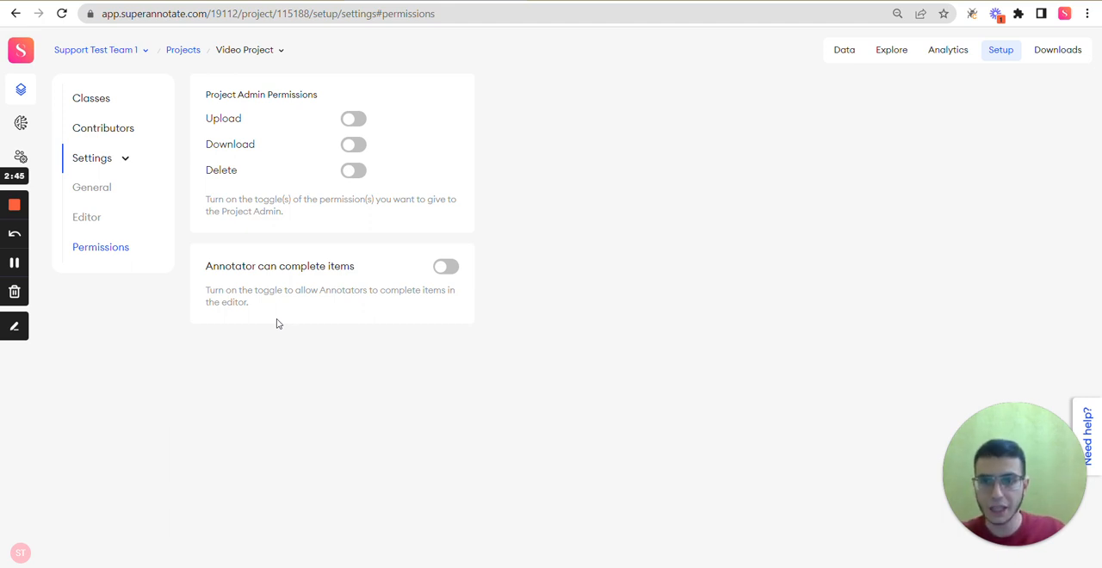
{"action": "mouse_move", "coordinate": [412, 76]}
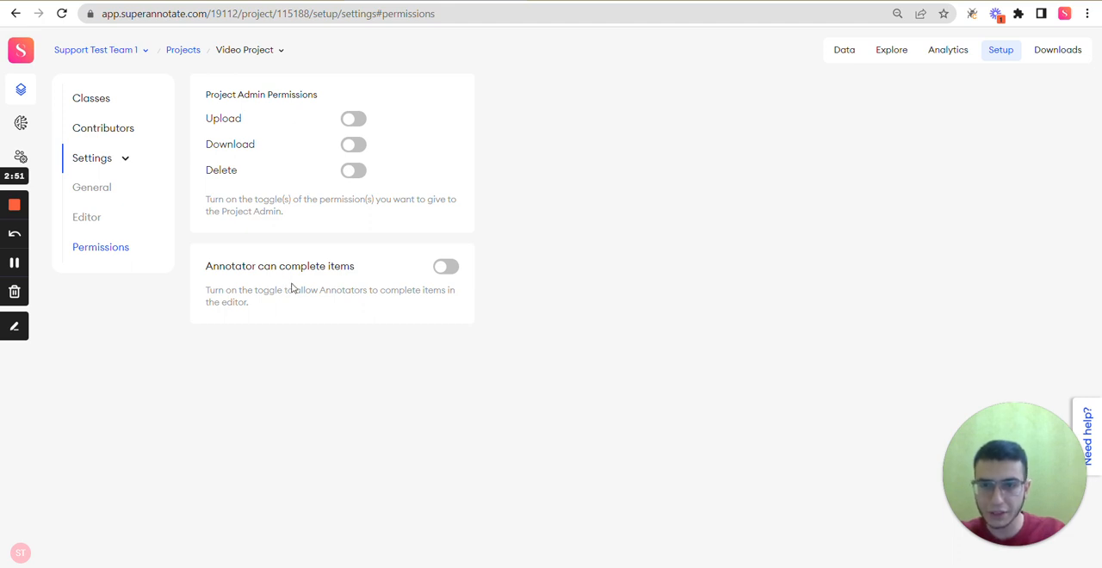
{"action": "mouse_move", "coordinate": [359, 304]}
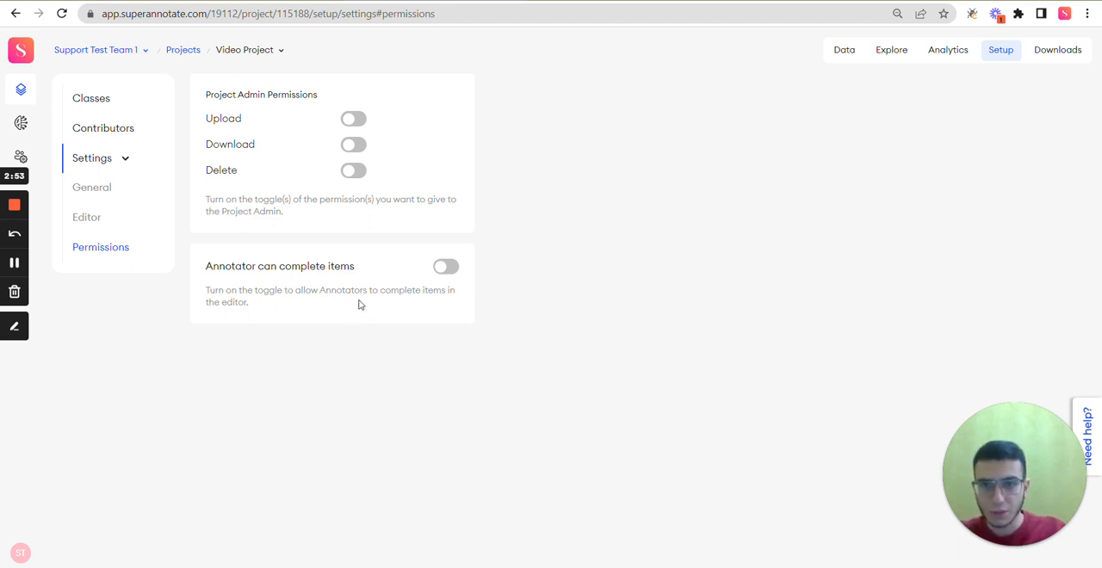
{"action": "mouse_move", "coordinate": [359, 308]}
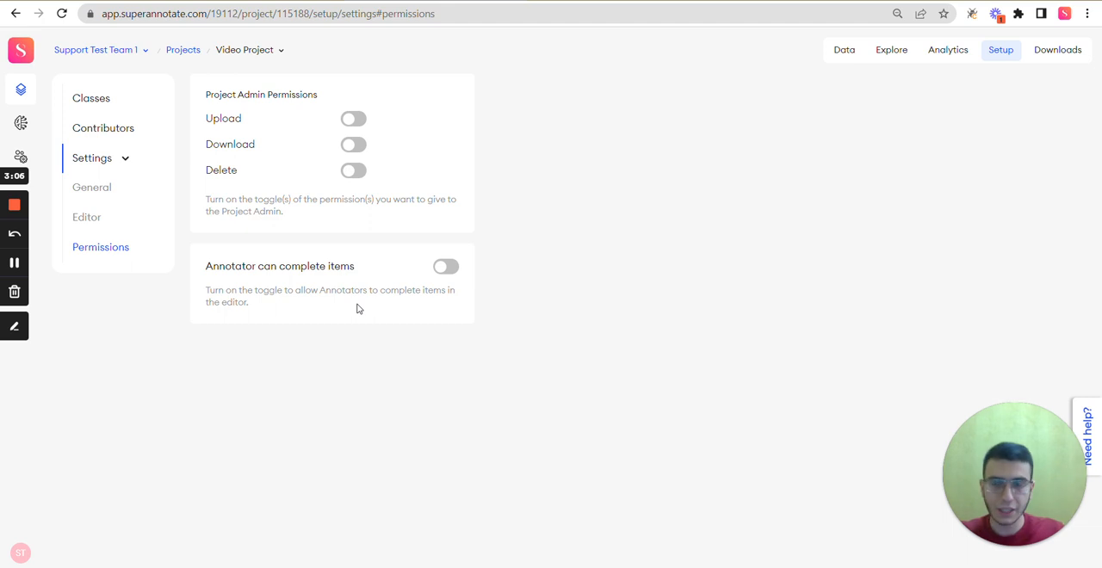
{"action": "mouse_move", "coordinate": [350, 381]}
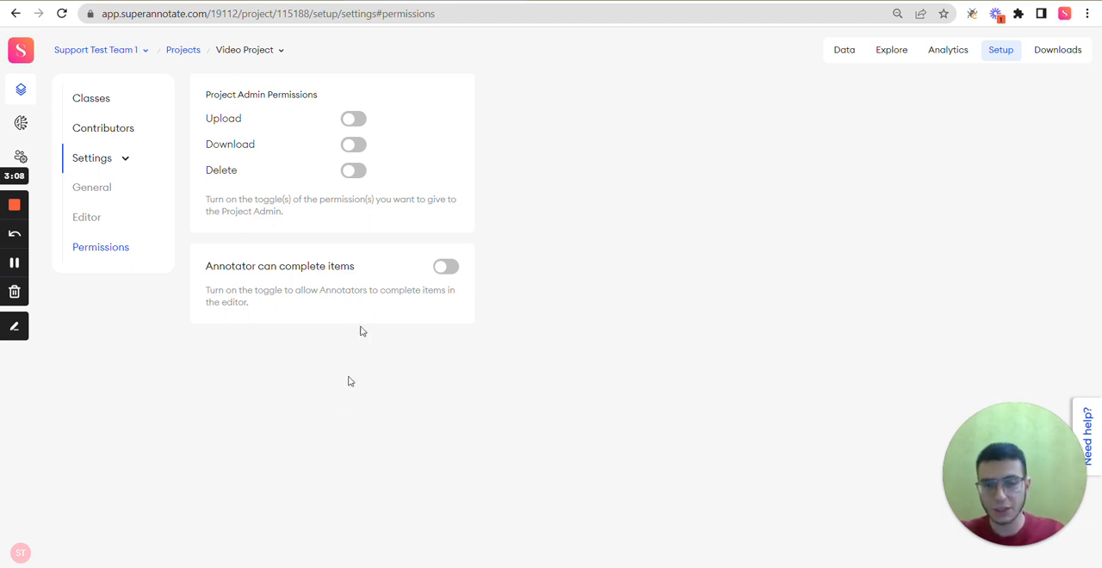
{"action": "mouse_move", "coordinate": [377, 289]}
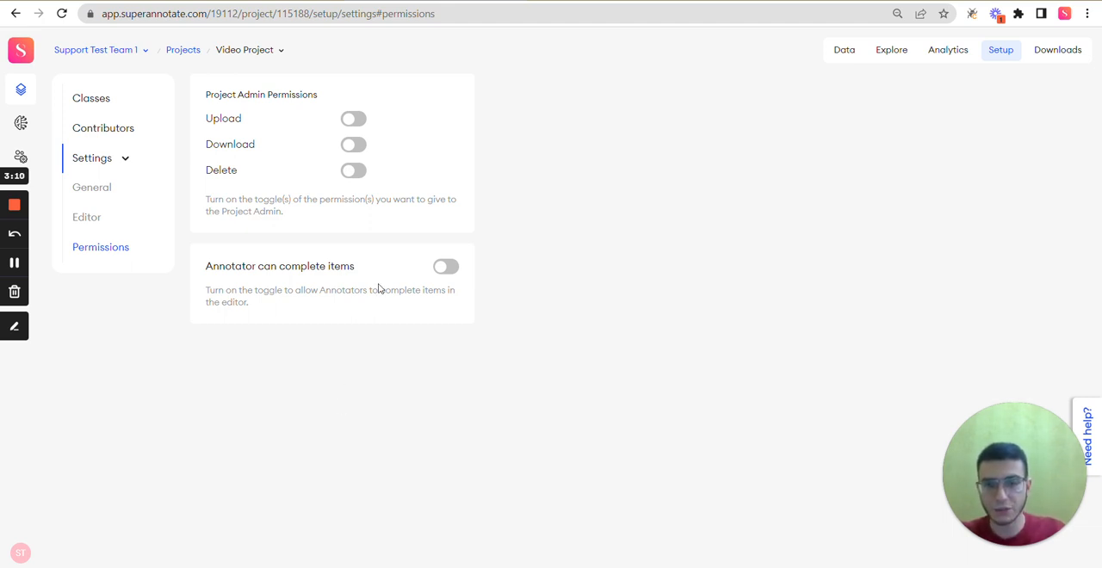
{"action": "mouse_move", "coordinate": [513, 184]}
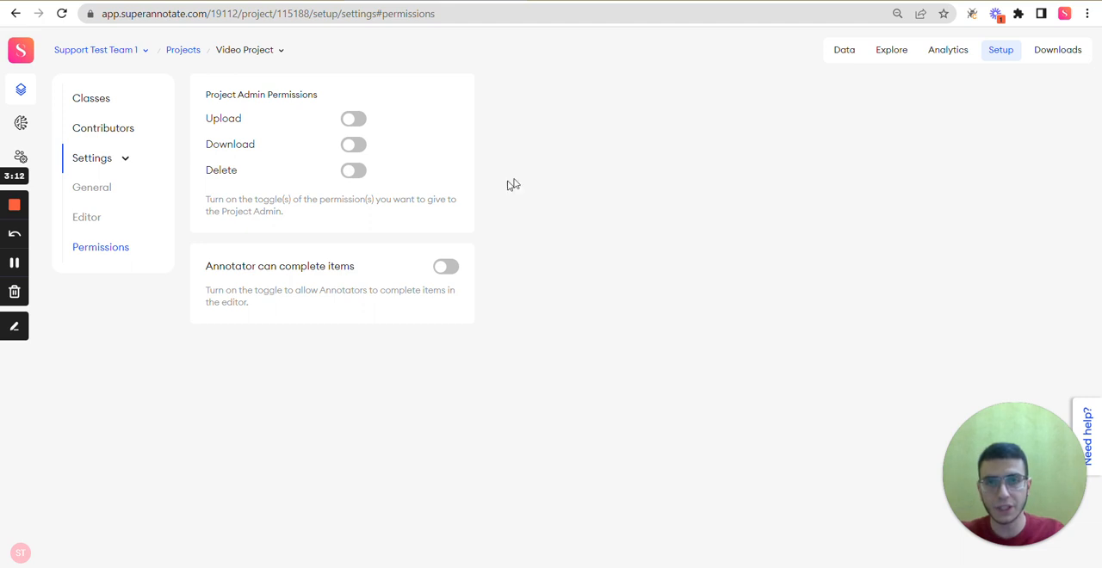
{"action": "mouse_move", "coordinate": [97, 222]}
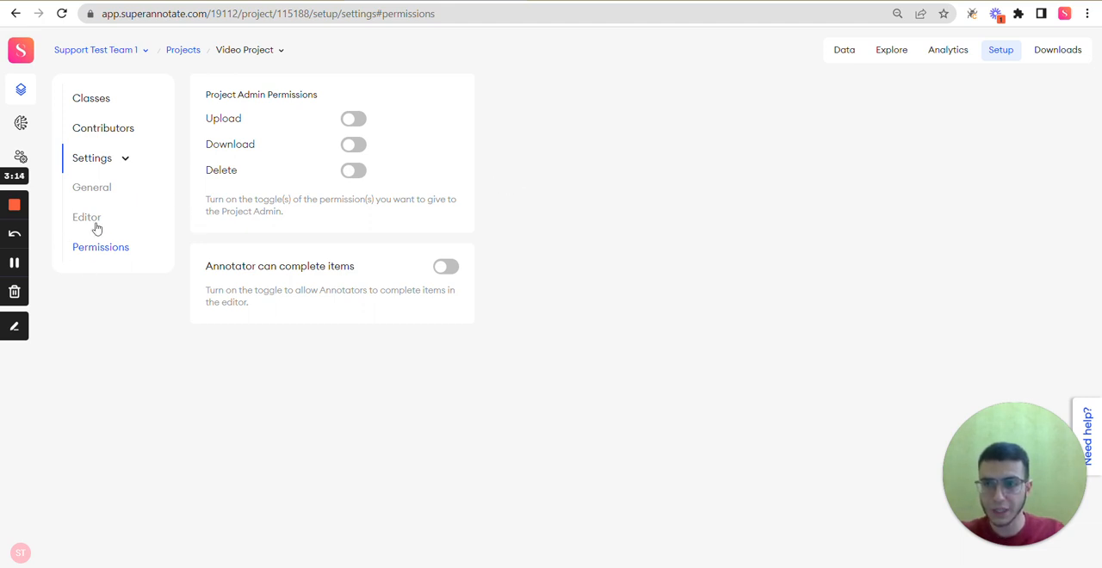